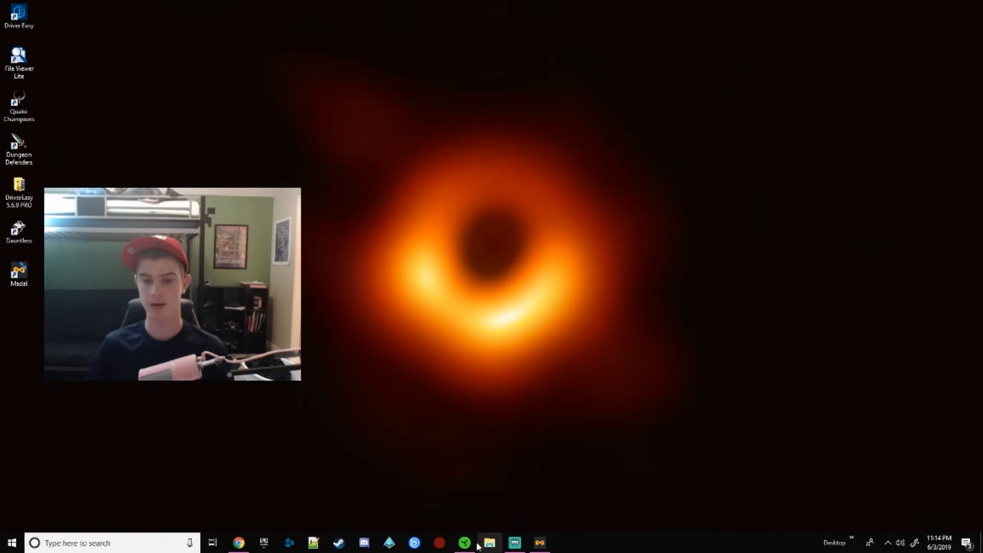
- Open Razer Synapse 3, hide it, then restore the dashboard listing Mamba Elite and Huntsman Elite
left_click(464, 543)
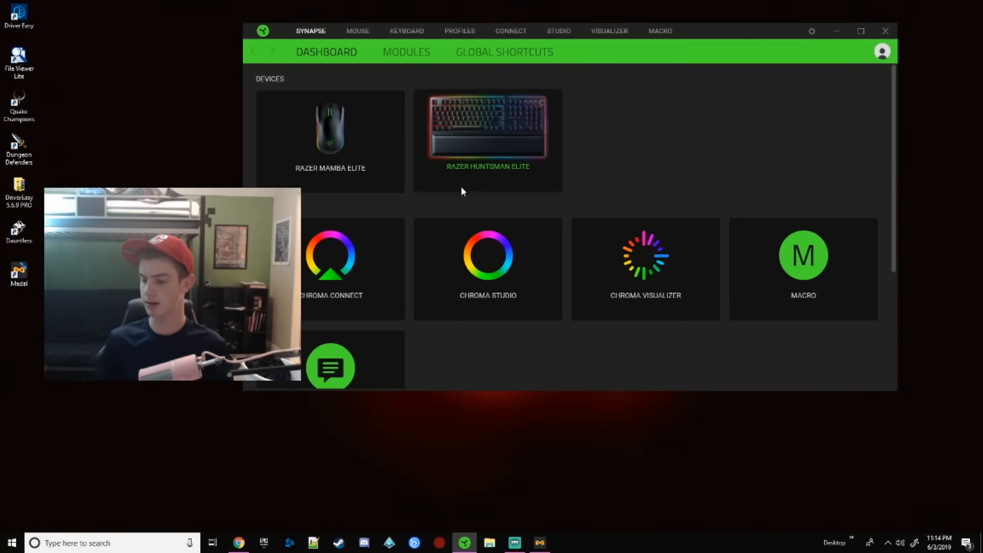
left_click(885, 31)
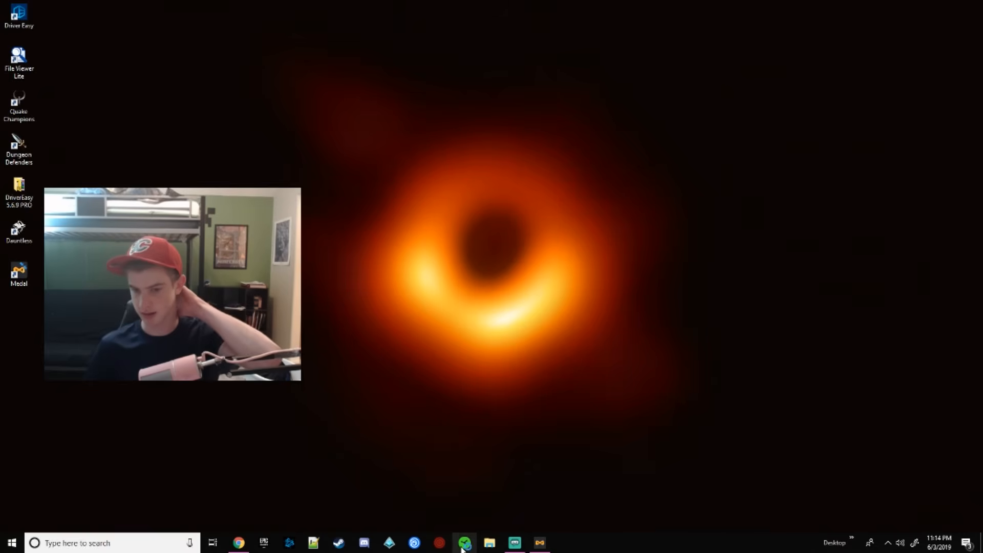
left_click(464, 543)
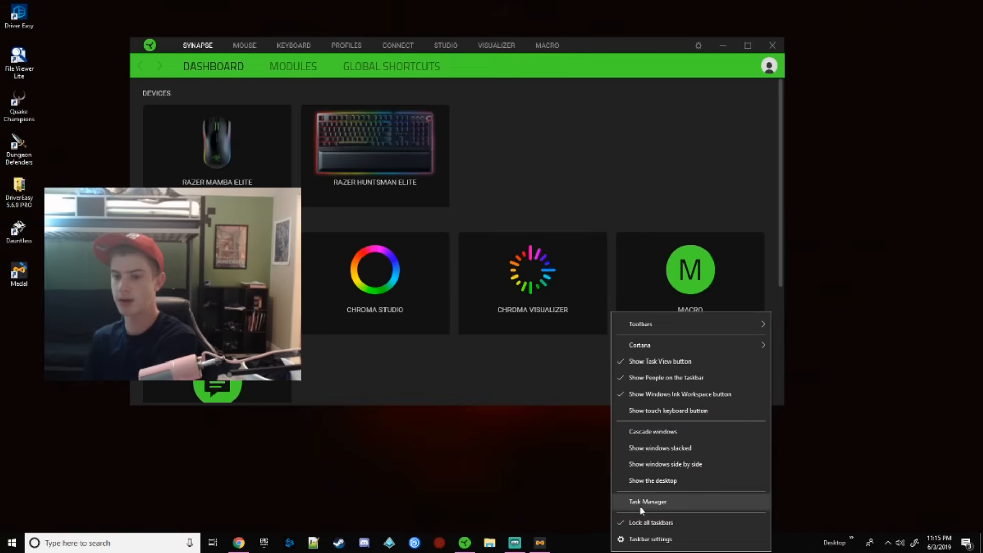
- End Razer Synapse 3 in Task Manager, relaunch Synapse, and expand the full process list
left_click(646, 502)
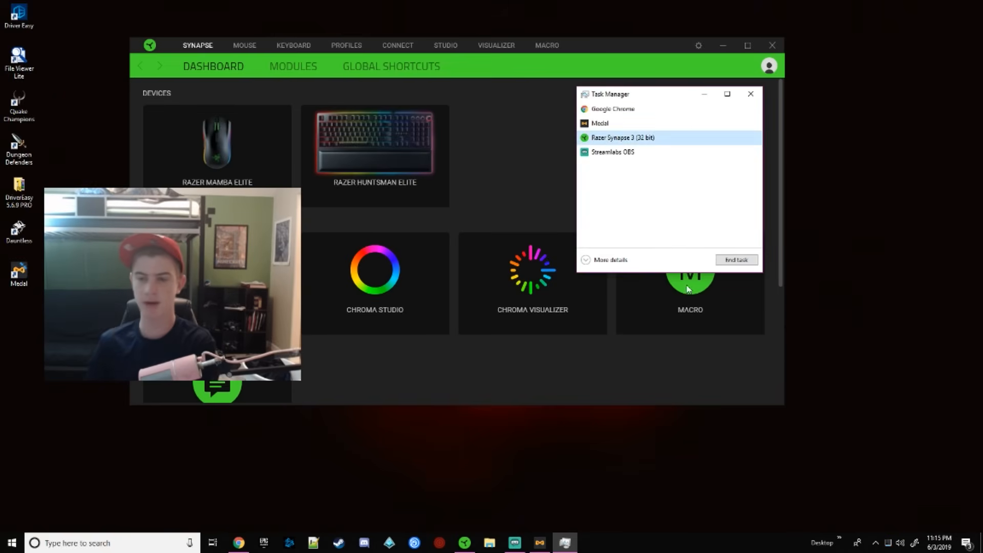
left_click(735, 259)
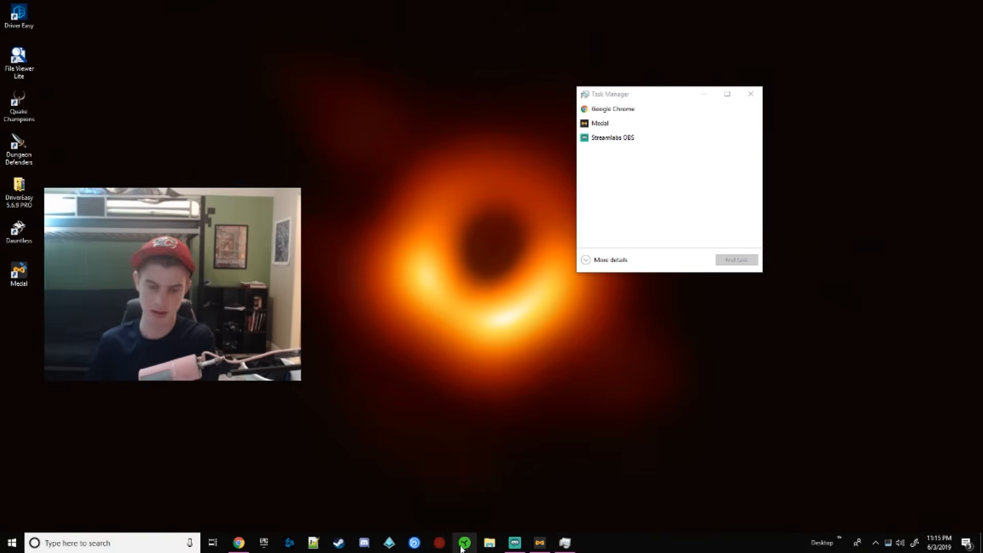
left_click(464, 543)
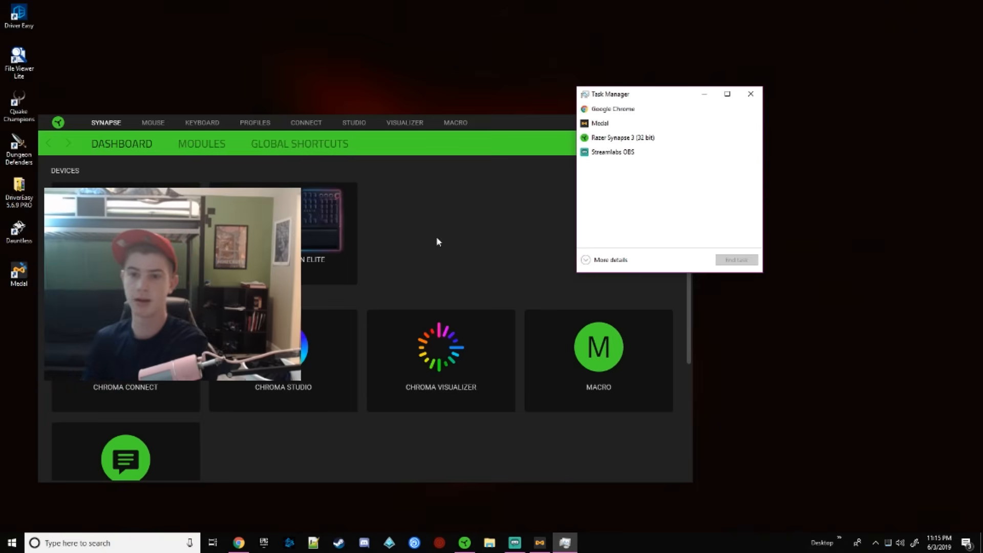
left_click(609, 259)
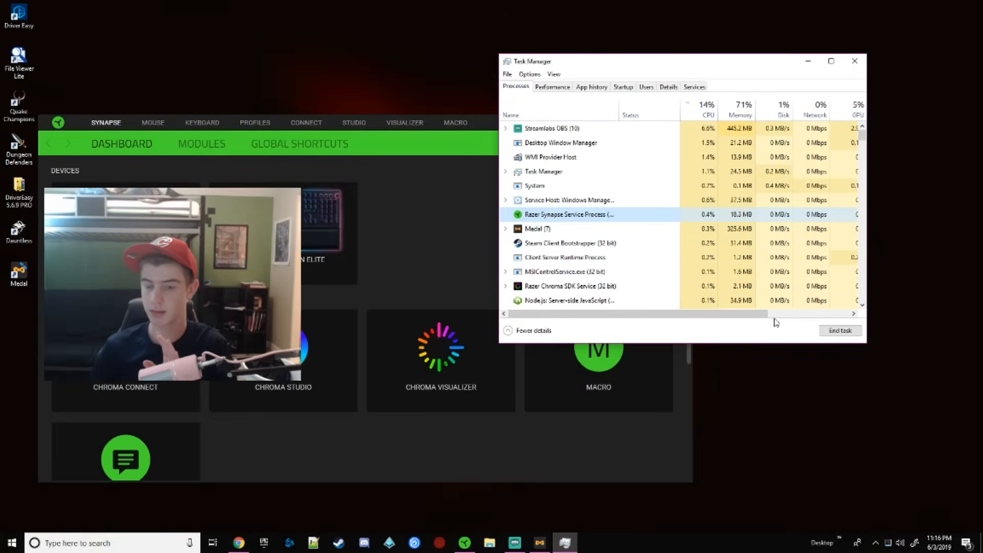
- End the Razer Central process and relaunch Synapse, which now shows three device tiles
scroll("down", 3)
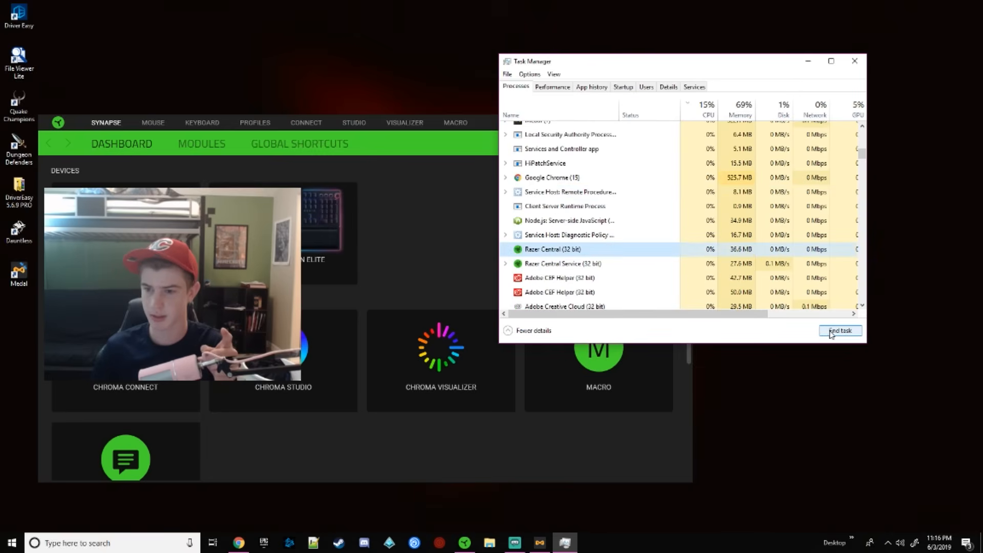
left_click(840, 331)
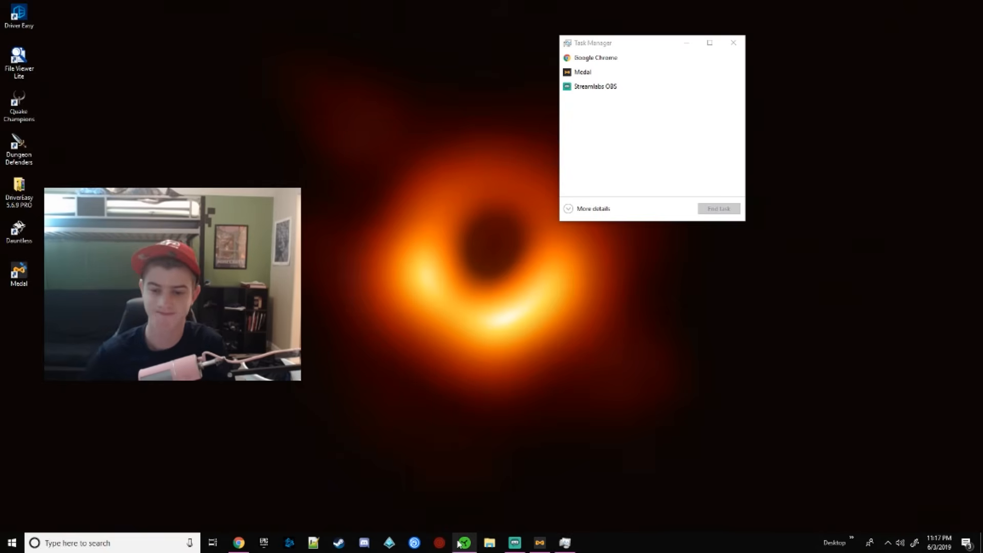
left_click(463, 543)
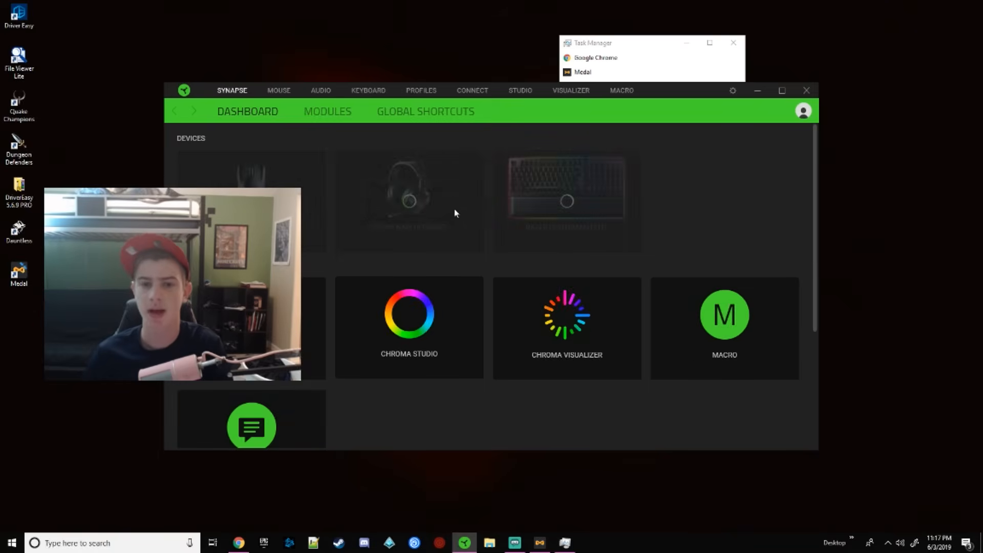
- Check the Nari Ultimate's Audio settings, view the Mouse tab, and return to the Dashboard
left_click(320, 90)
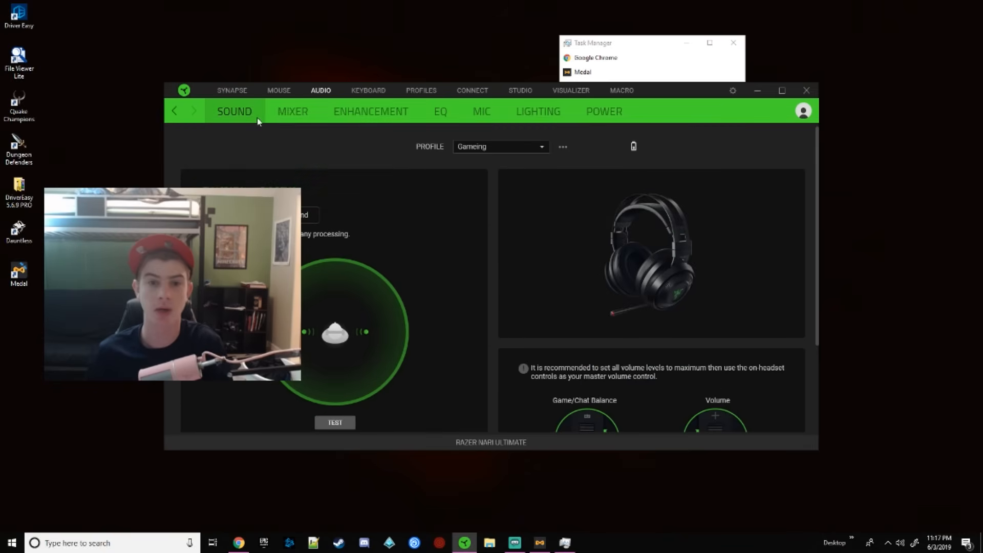
left_click(279, 89)
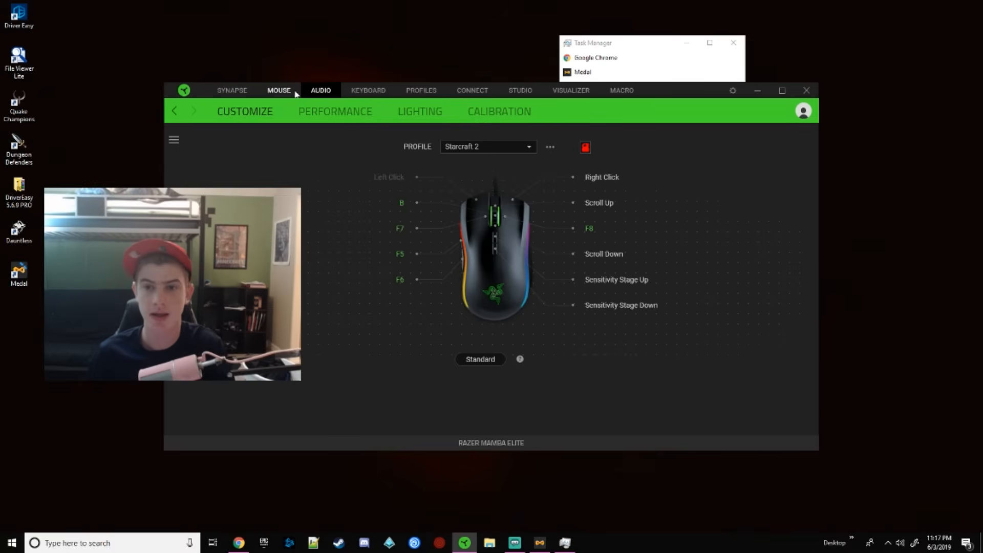
left_click(231, 90)
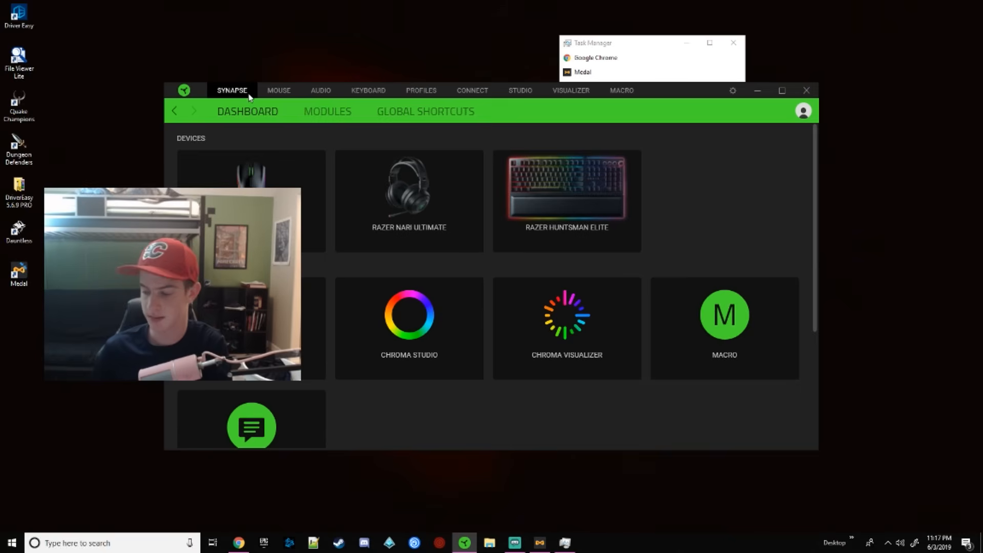
mouse_move(232, 44)
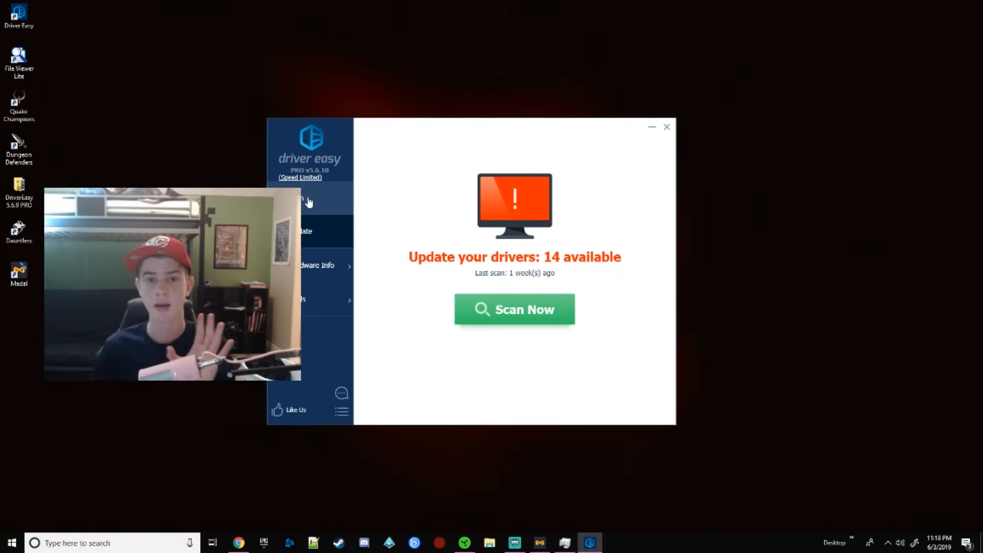
- Run a Driver Easy scan that finds 15 outdated drivers, including Intel display audio and graphics
left_click(514, 308)
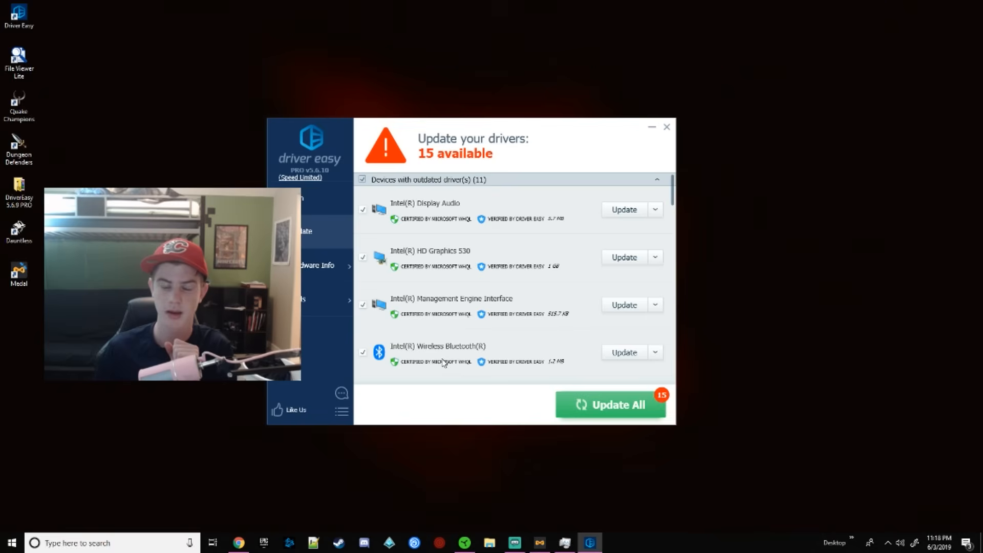
- Scroll the 15 updates, including NVIDIA GTX 970, Realtek Audio and Samsung NVMe, then start a Windows search
scroll("down", 3)
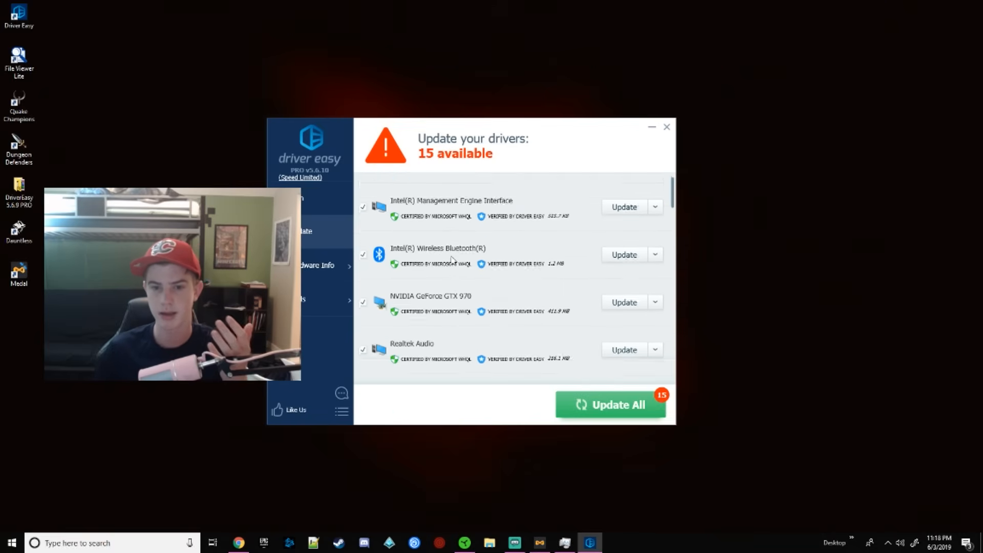
scroll("down", 3)
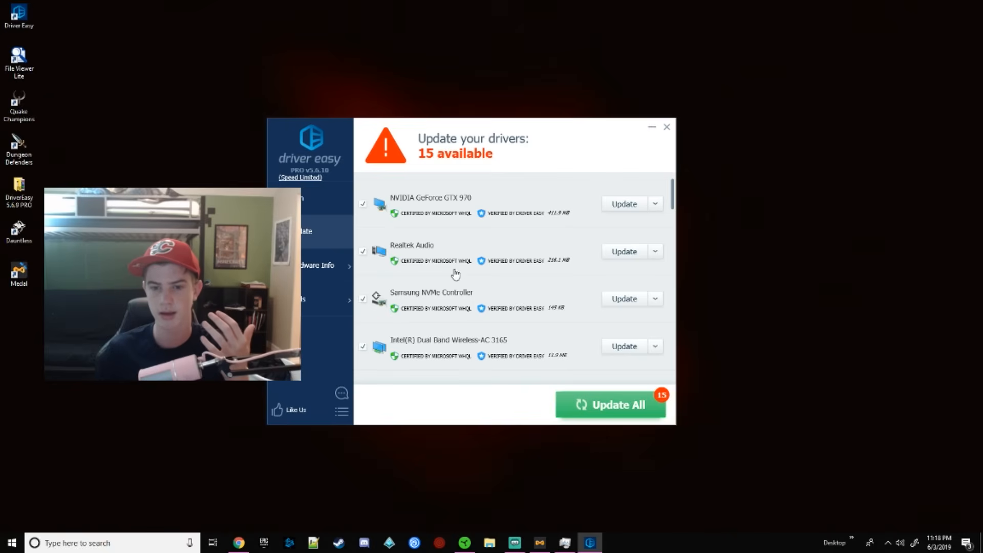
scroll("down", 3)
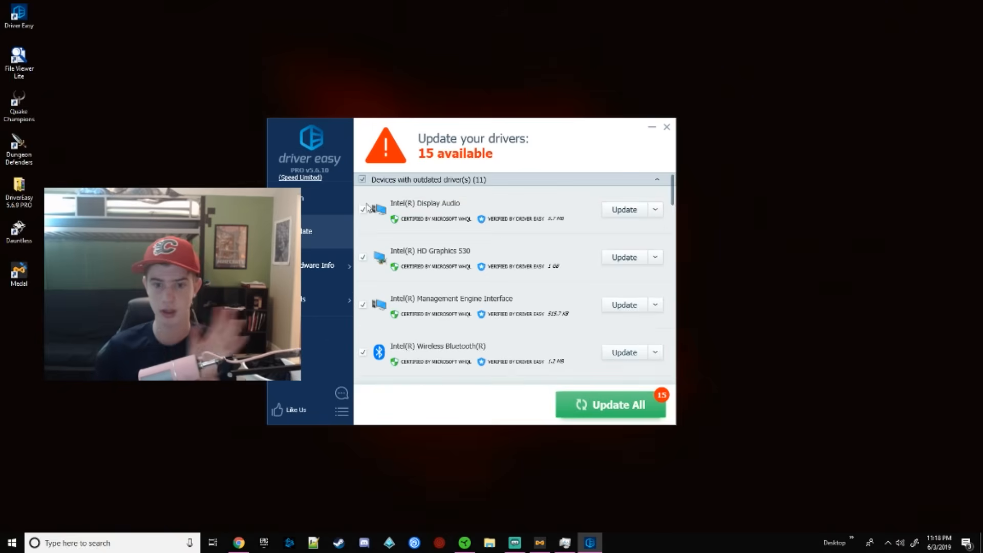
mouse_move(515, 428)
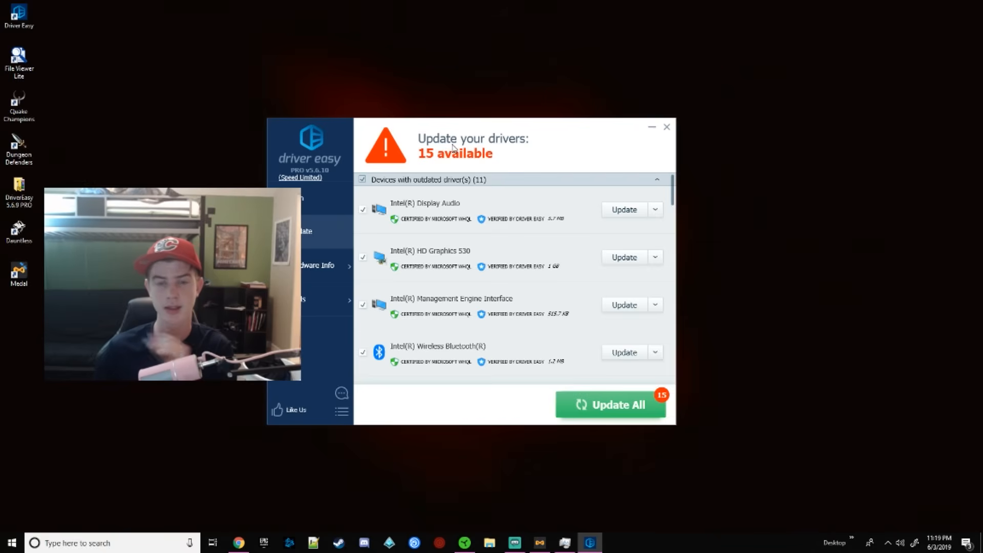
type("ru")
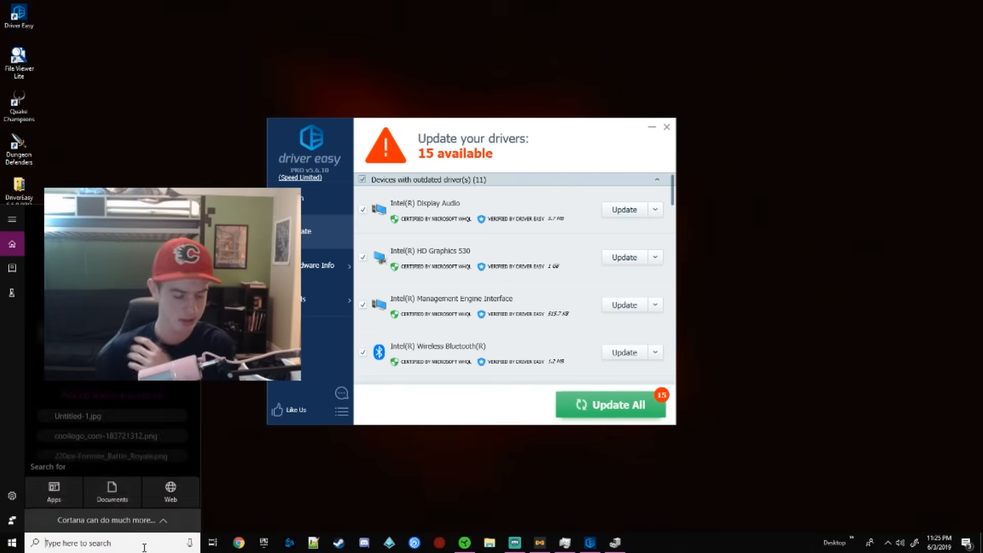
- Find and open Device Manager through Windows Search, then maximize its window
type("dirve")
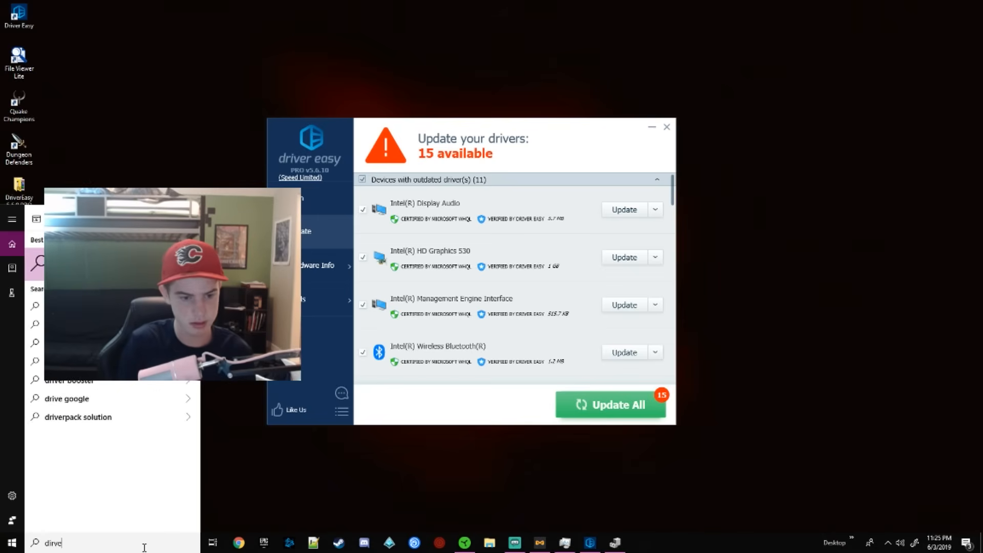
type("discord")
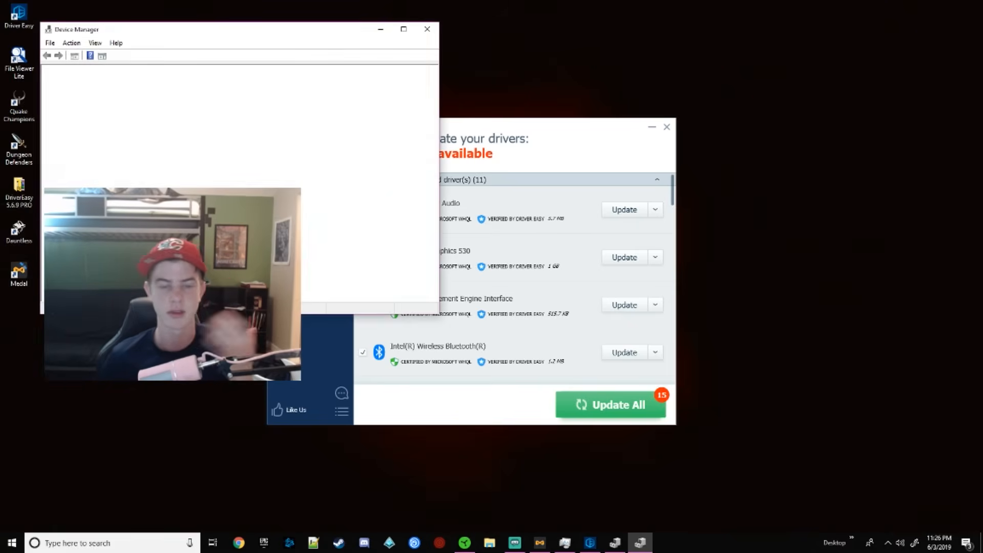
left_click(403, 29)
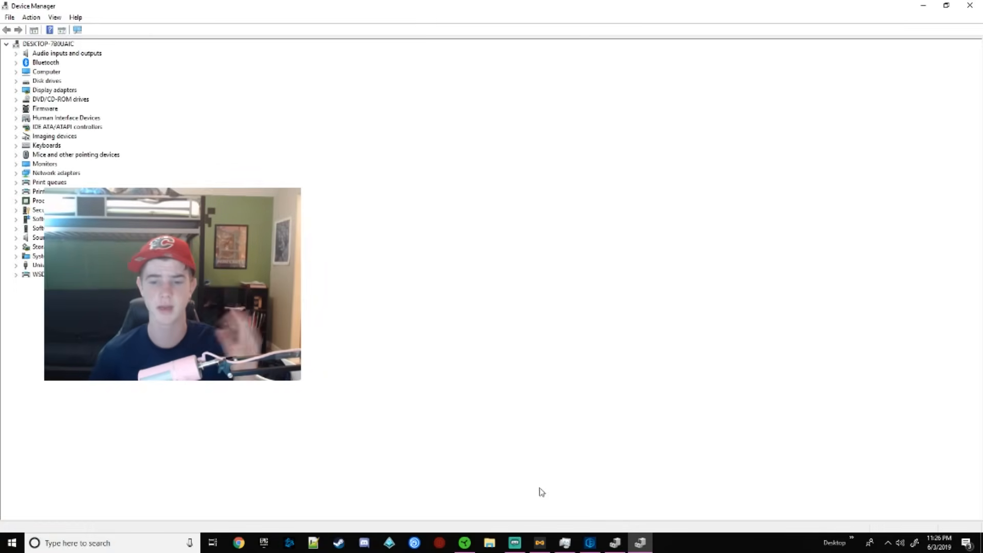
- Briefly show Synapse, re-maximize Device Manager, and expand Mice and other pointing devices
left_click(464, 542)
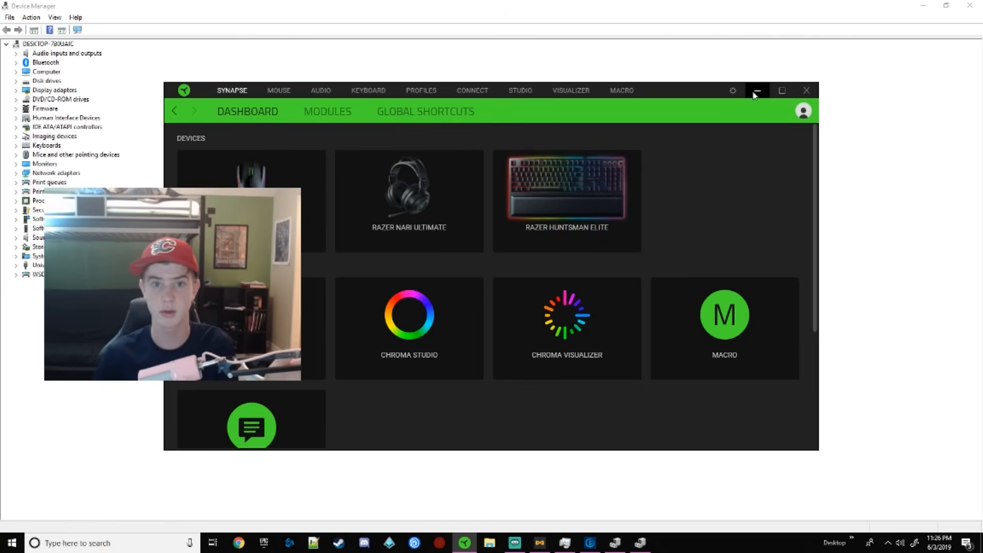
left_click(757, 91)
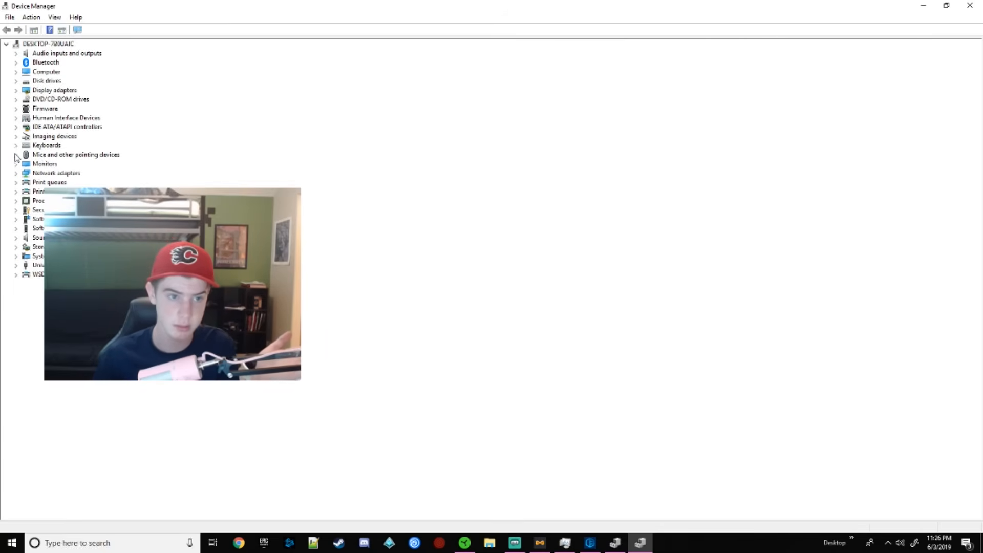
left_click(49, 43)
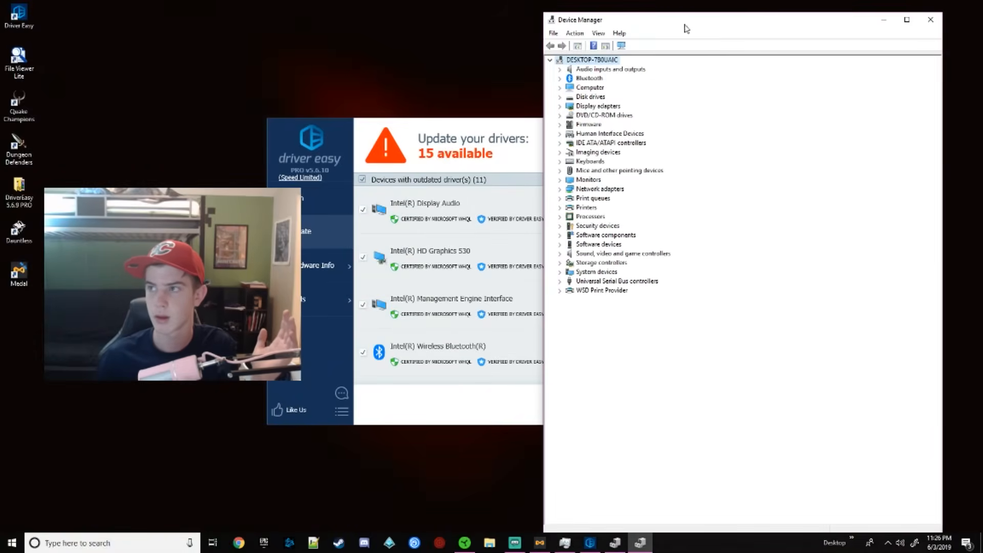
left_click(906, 19)
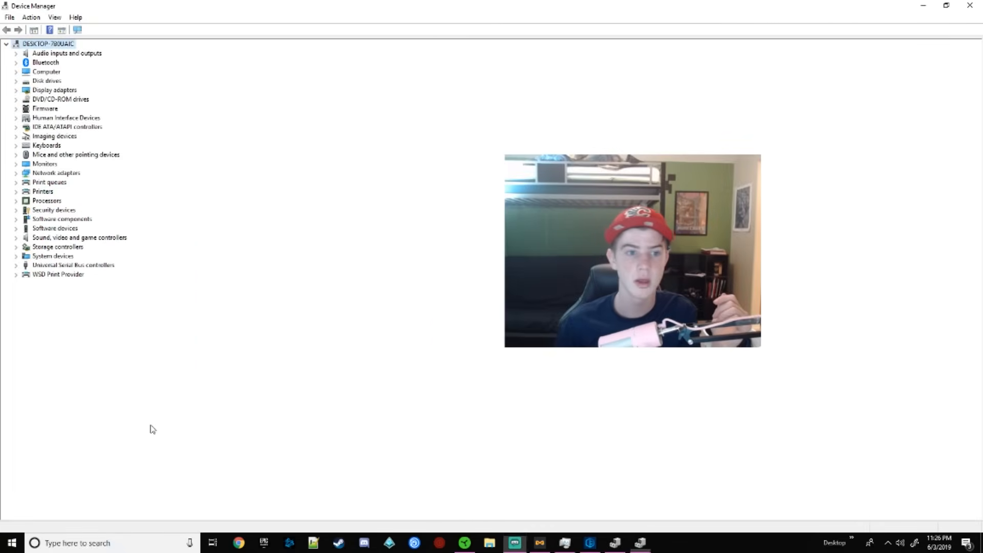
left_click(15, 155)
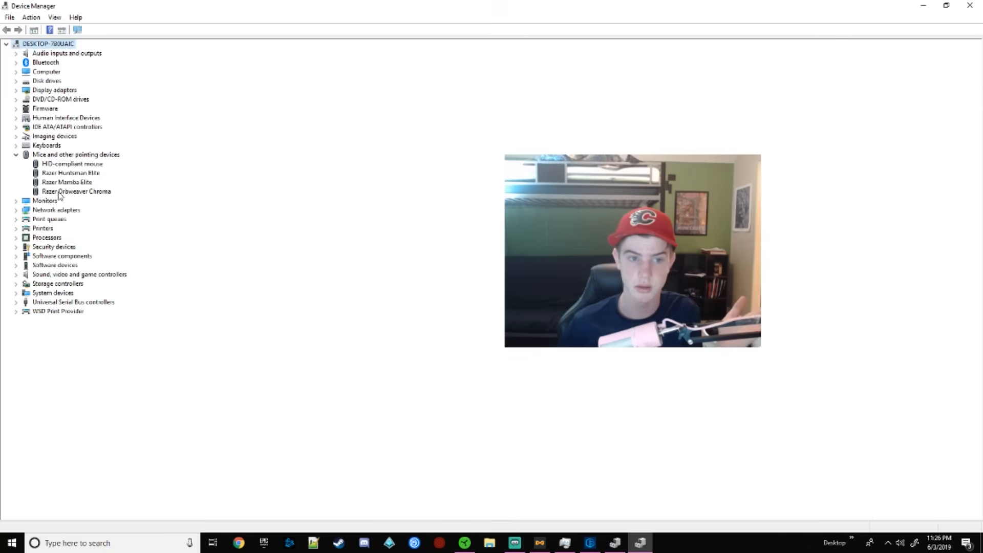
- Select the Razer Nari Ultimate Game and Chat sound devices, then close Driver Easy
right_click(71, 173)
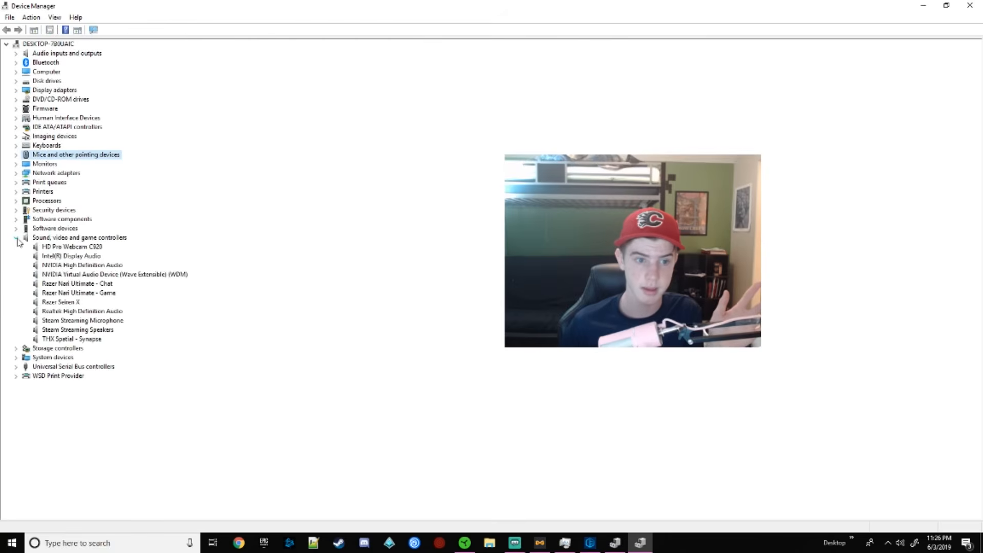
left_click(79, 293)
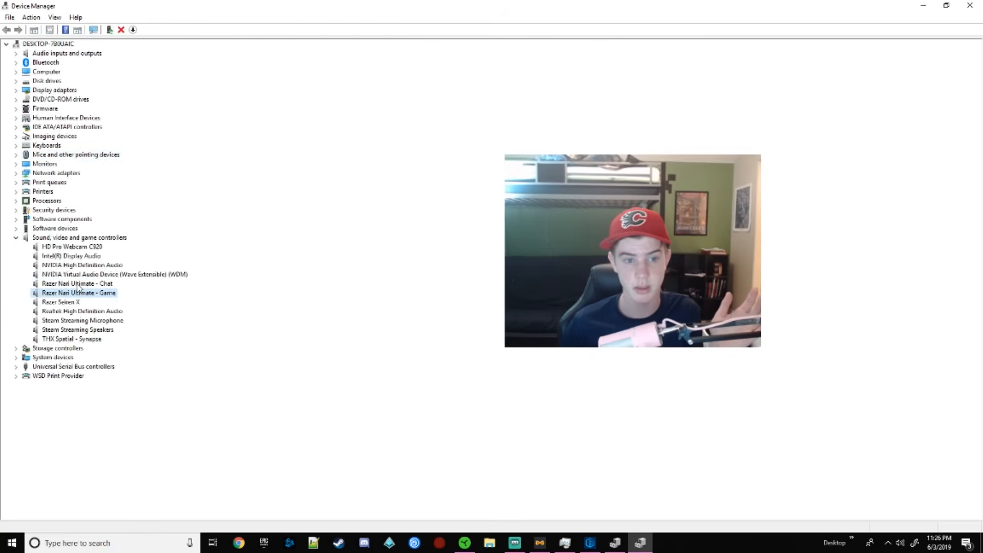
left_click(76, 283)
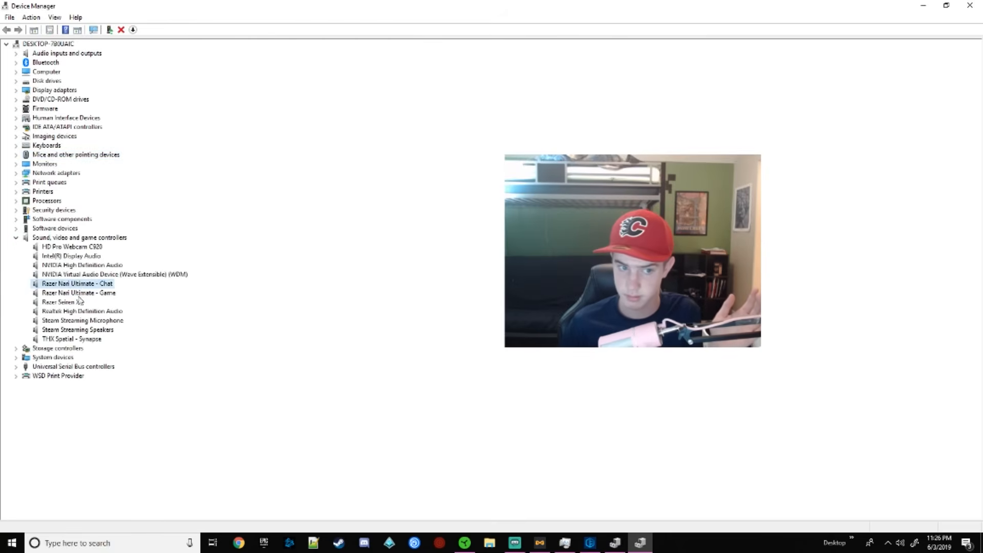
left_click(78, 293)
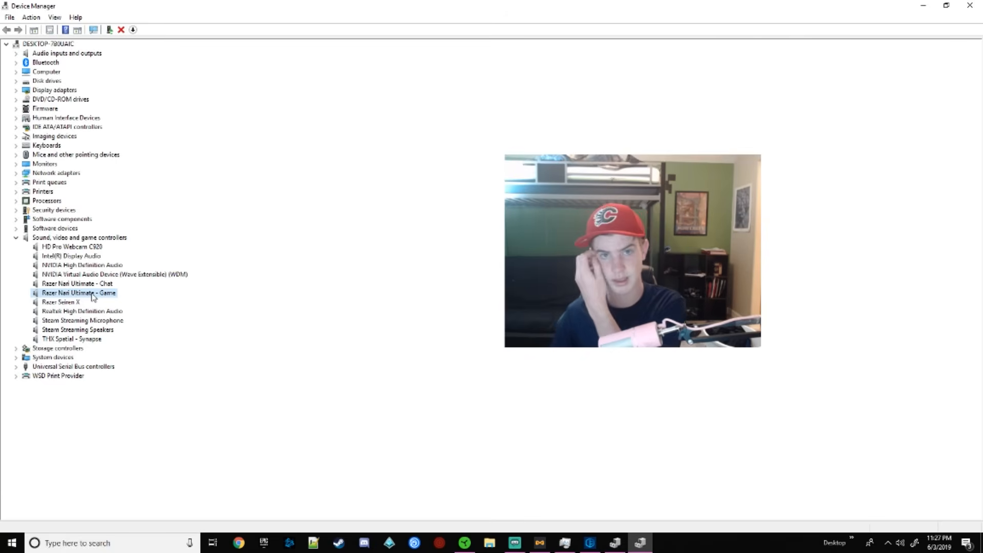
mouse_move(90, 431)
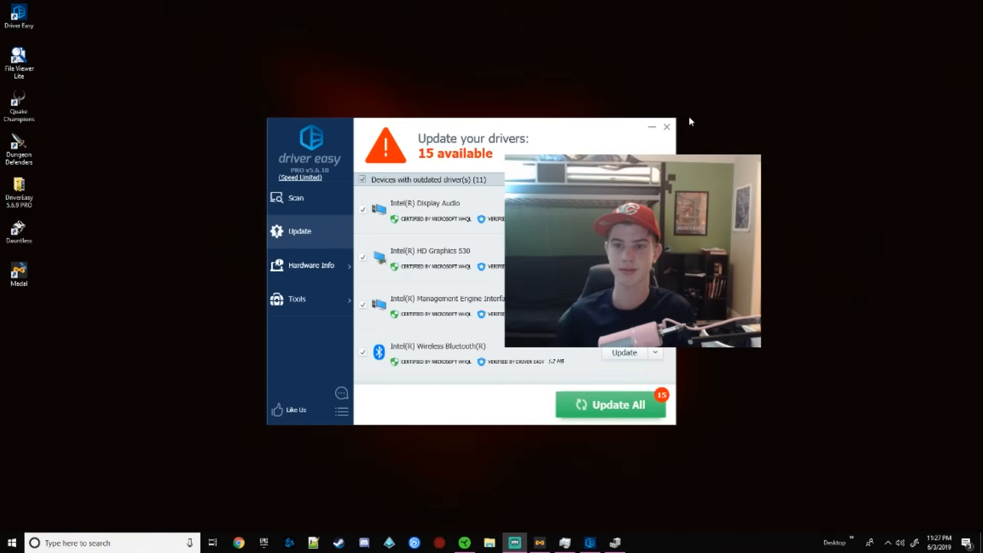
left_click(665, 126)
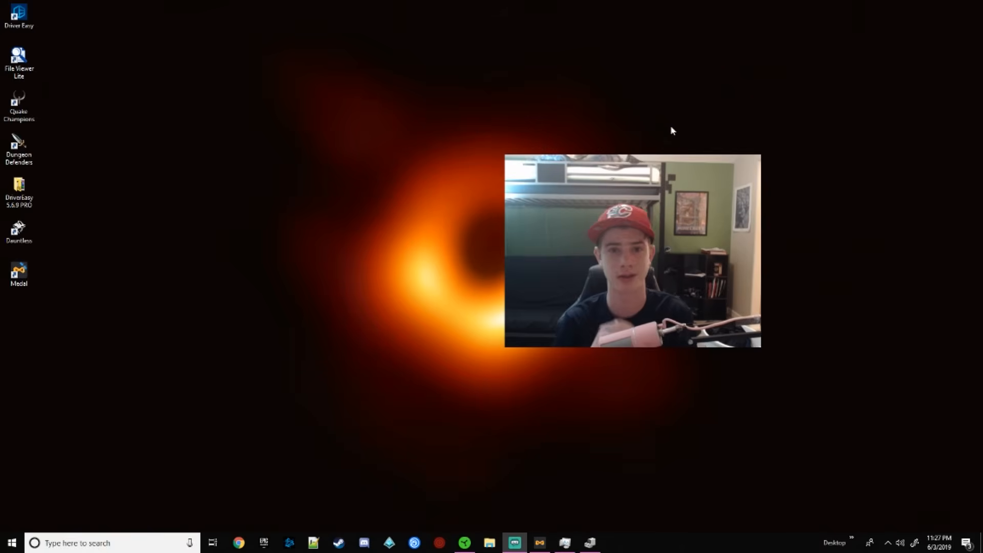